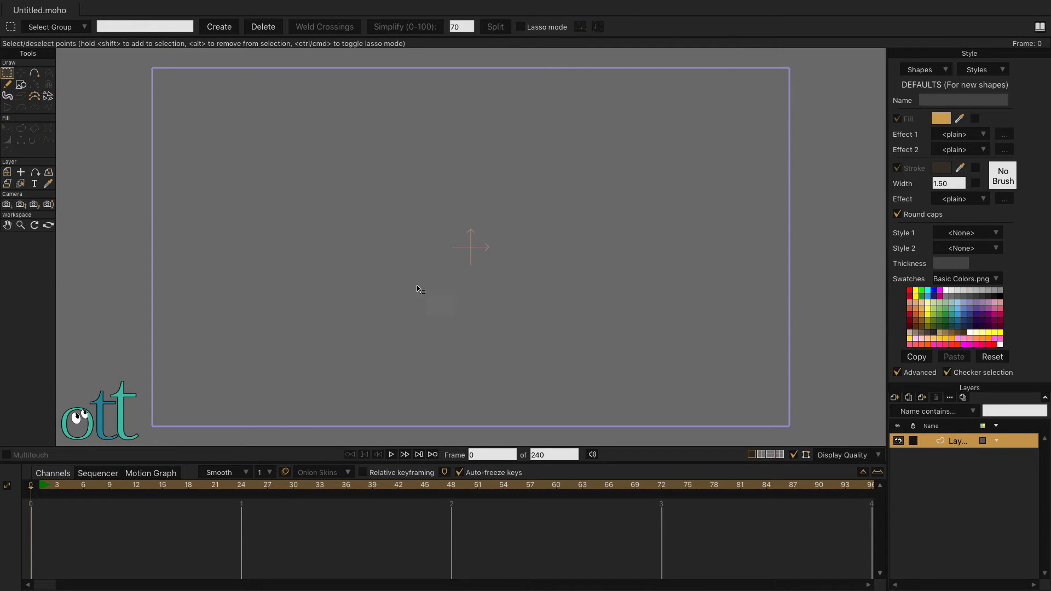
Step: Draw an orange circle at the canvas centre with the Oval tool and place it inside a new Bone layer
click(20, 84)
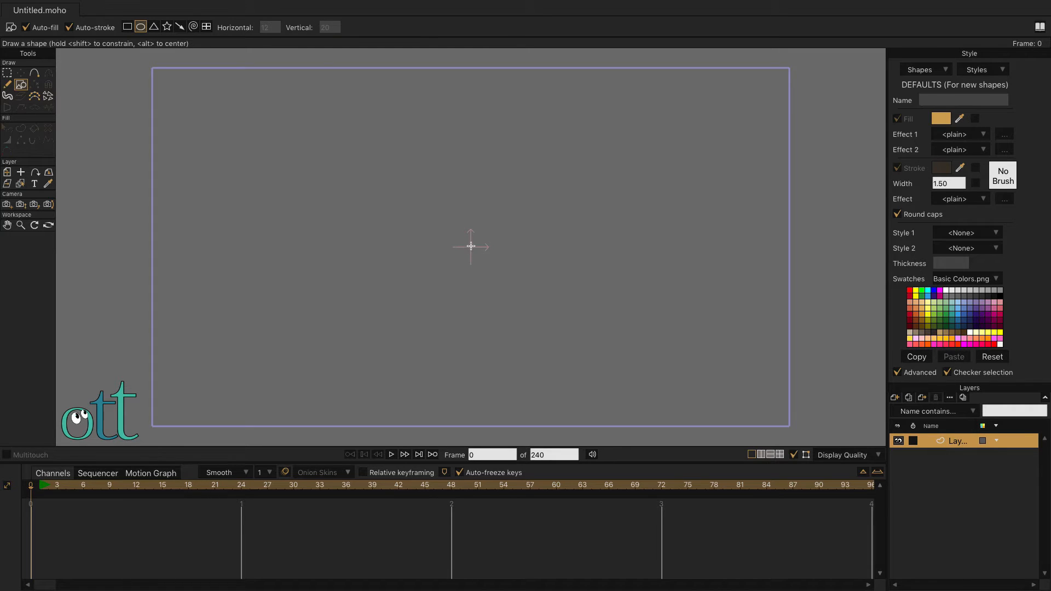
drag(471, 245, 540, 314)
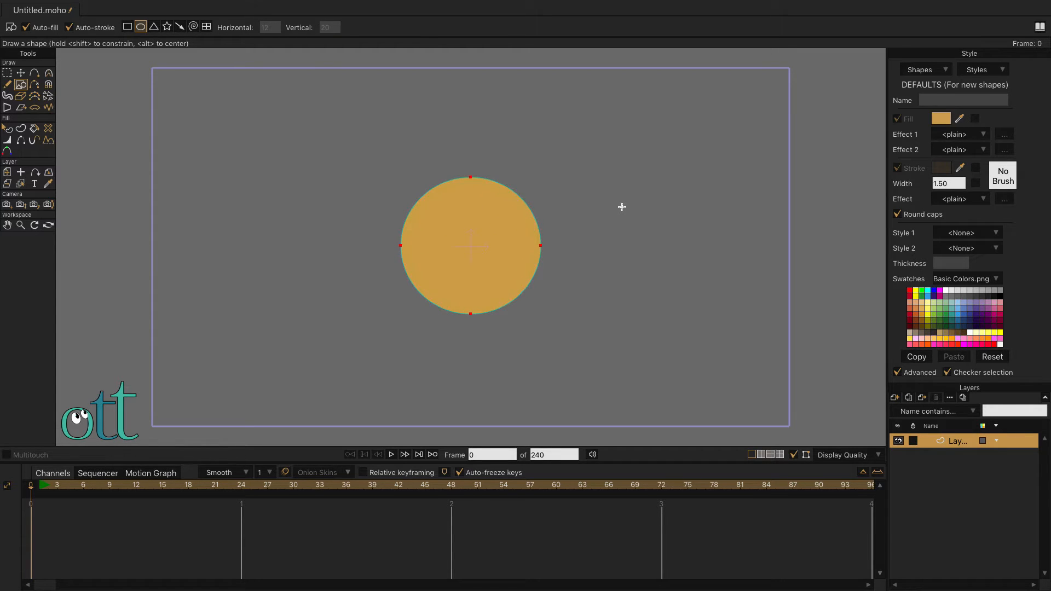
click(896, 398)
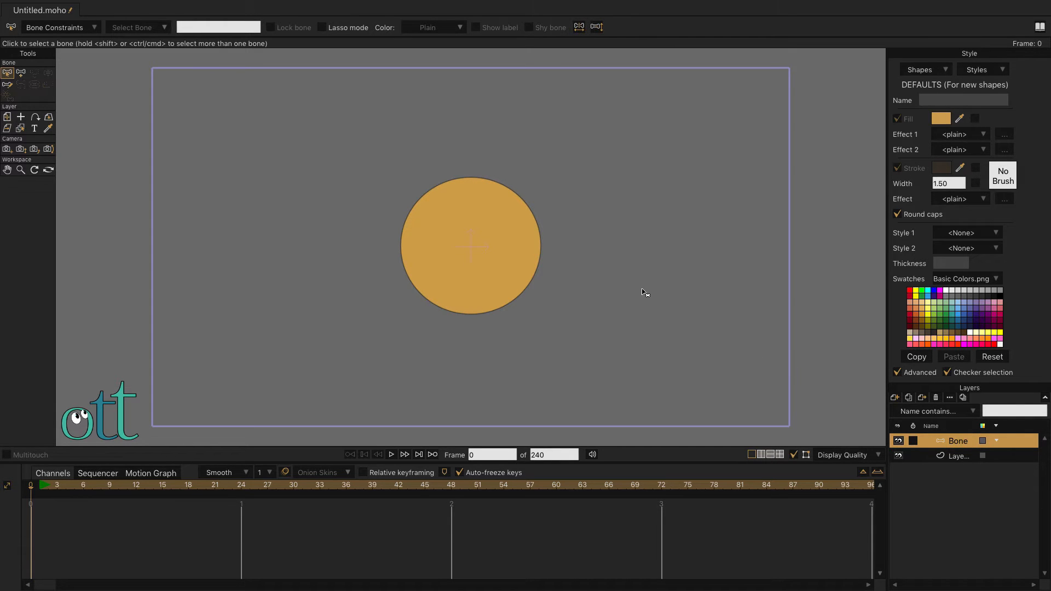
Step: Add a parent bone upward from the circle's centre, then pin bones at the top, upper-right and upper-left edges
click(20, 74)
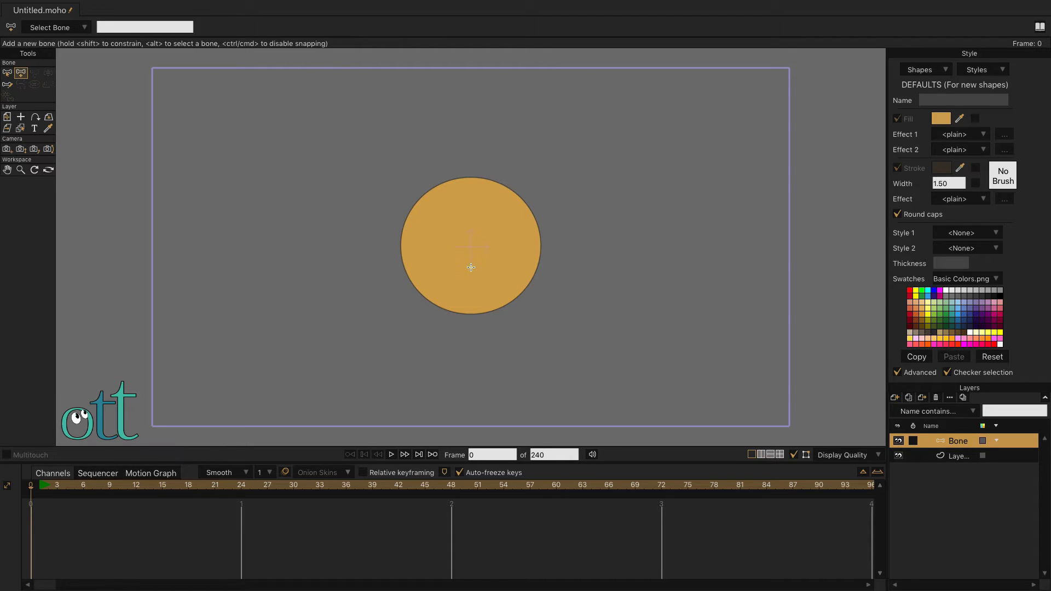
drag(470, 216, 470, 266)
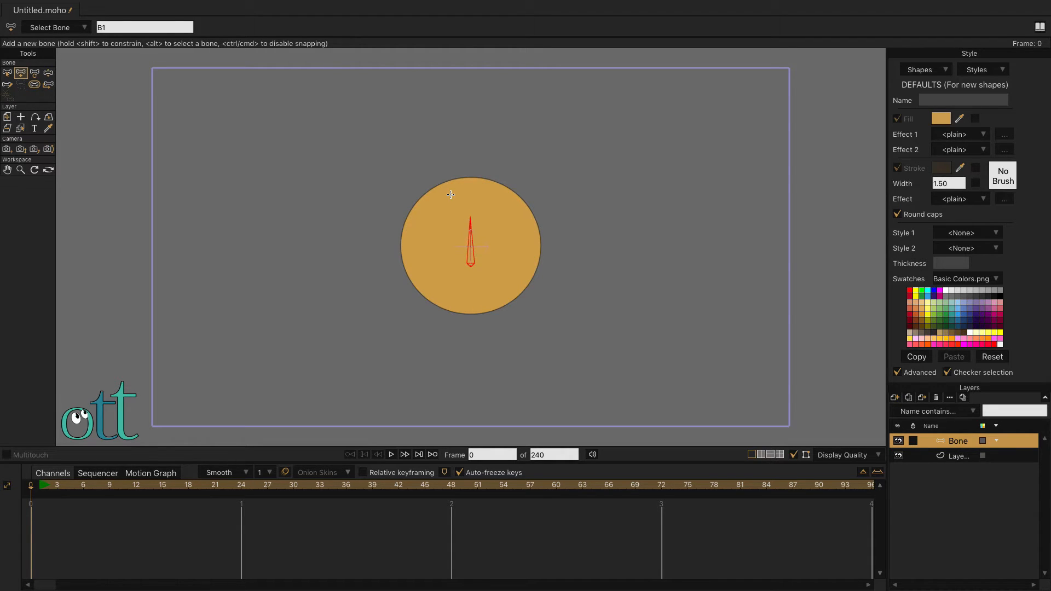
click(471, 180)
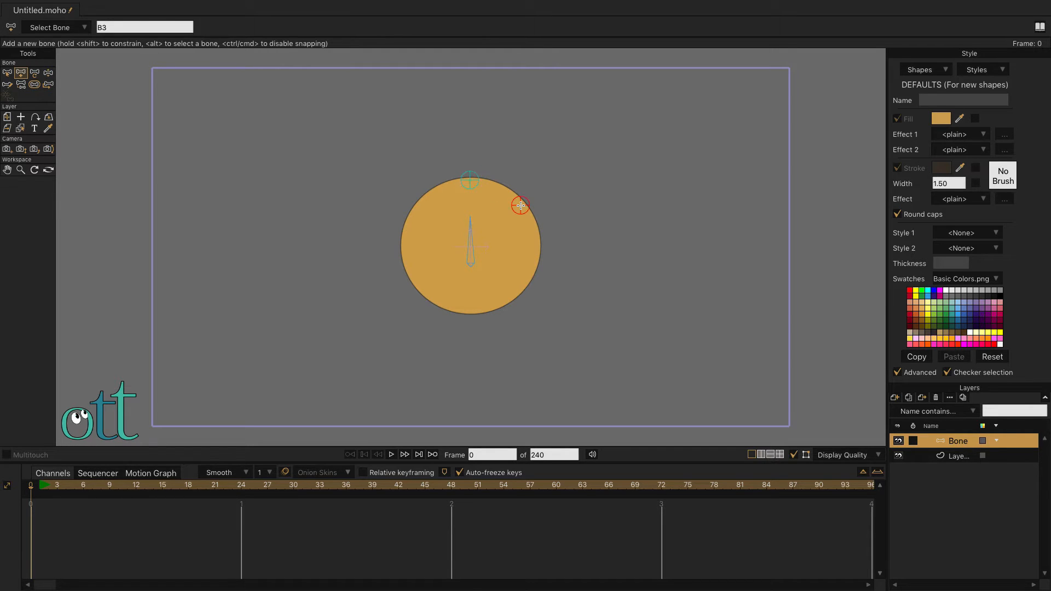
click(520, 284)
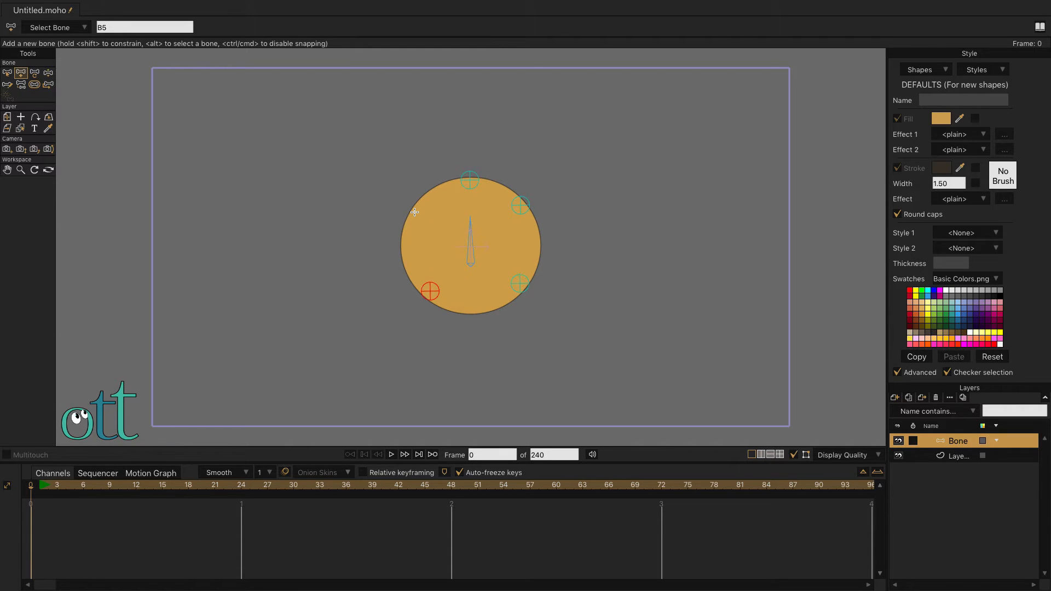
click(414, 212)
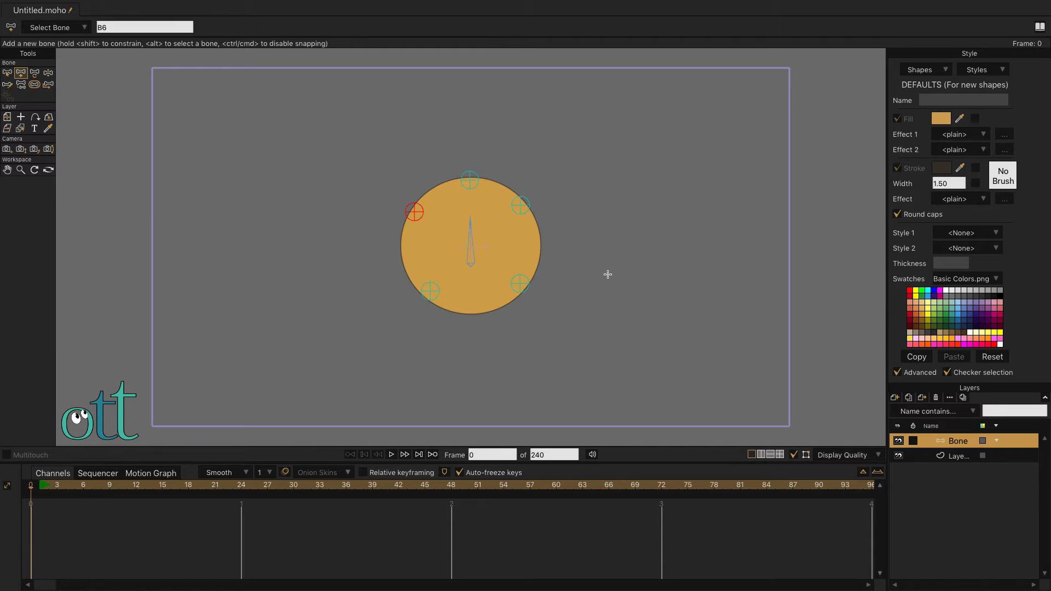
mouse_move(736, 335)
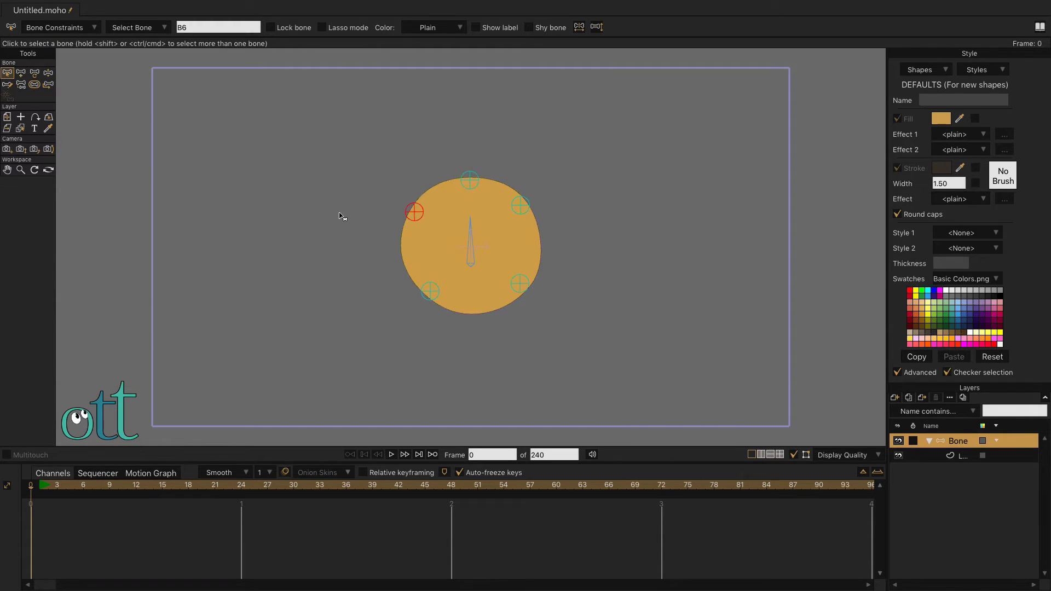
click(7, 117)
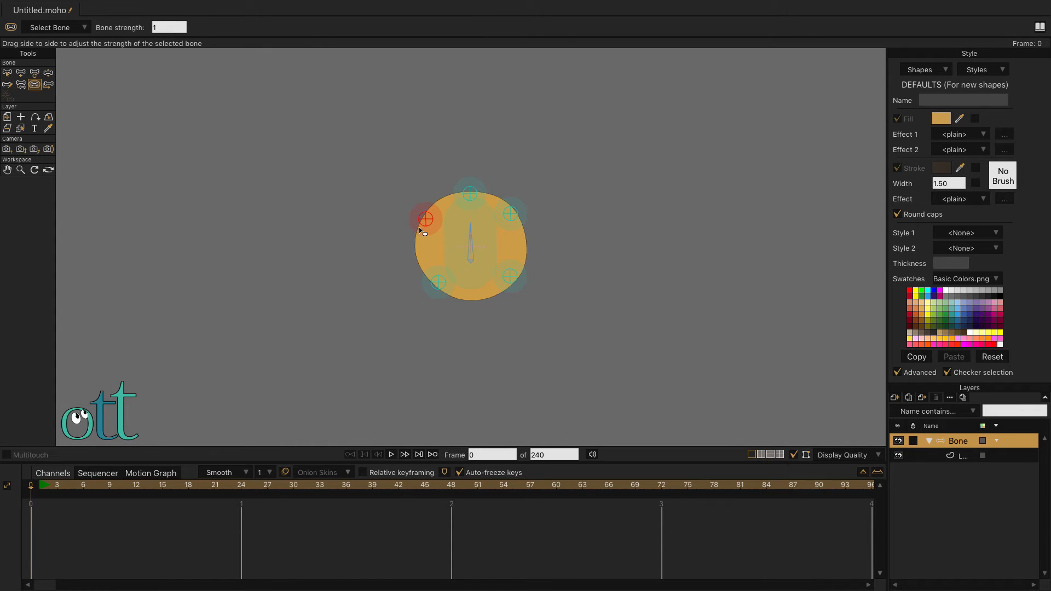
Step: Select the upper-left and lower-right pin bones with the Bone Strength tool to check their strengths
click(468, 247)
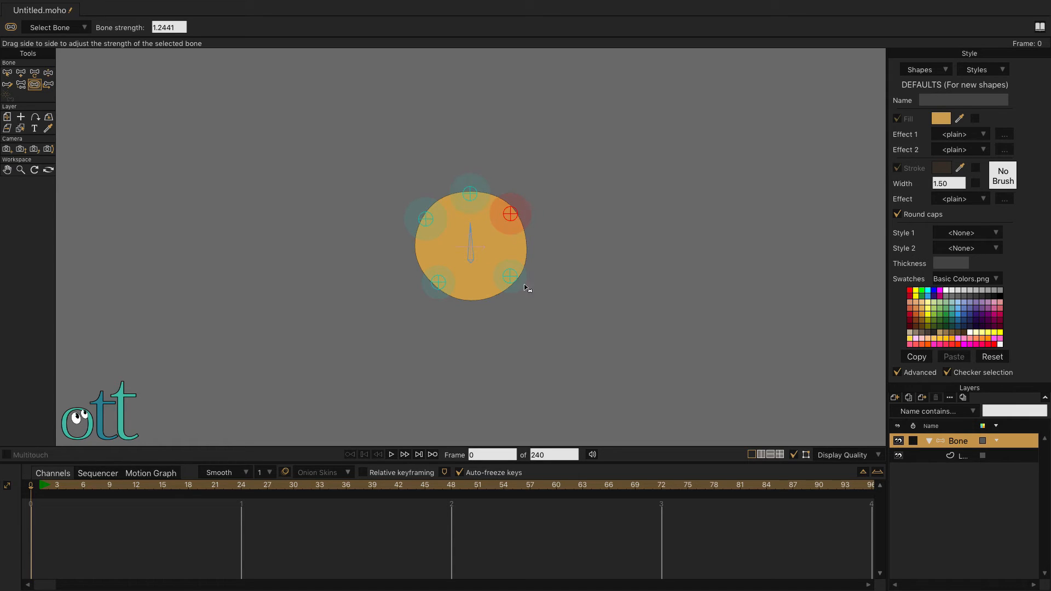
click(438, 283)
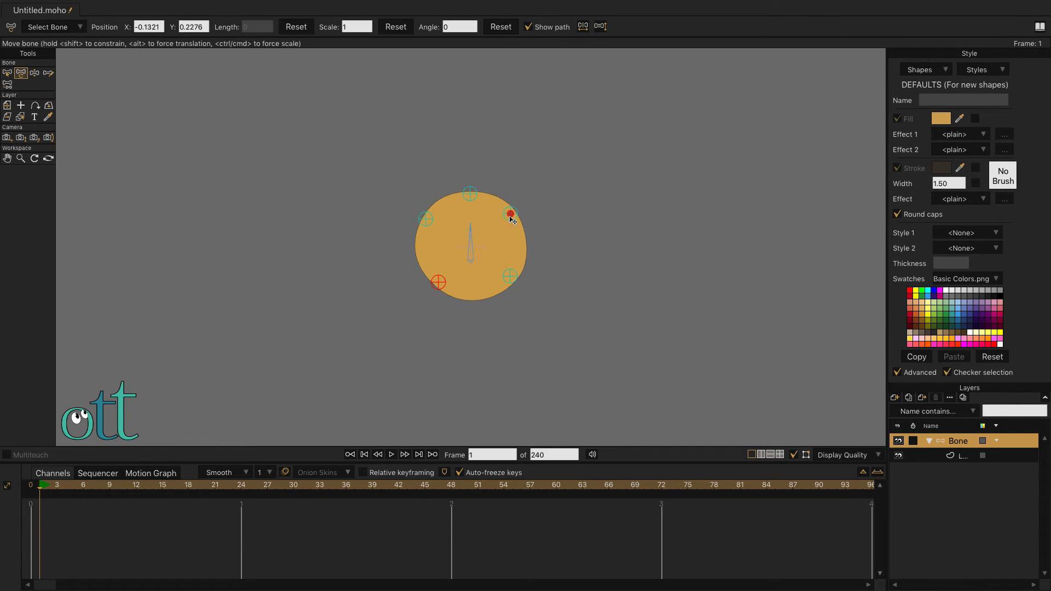
Step: On frame 1, drag the upper-right and top pins around to warp the circle into a stretched blob
drag(511, 215, 470, 195)
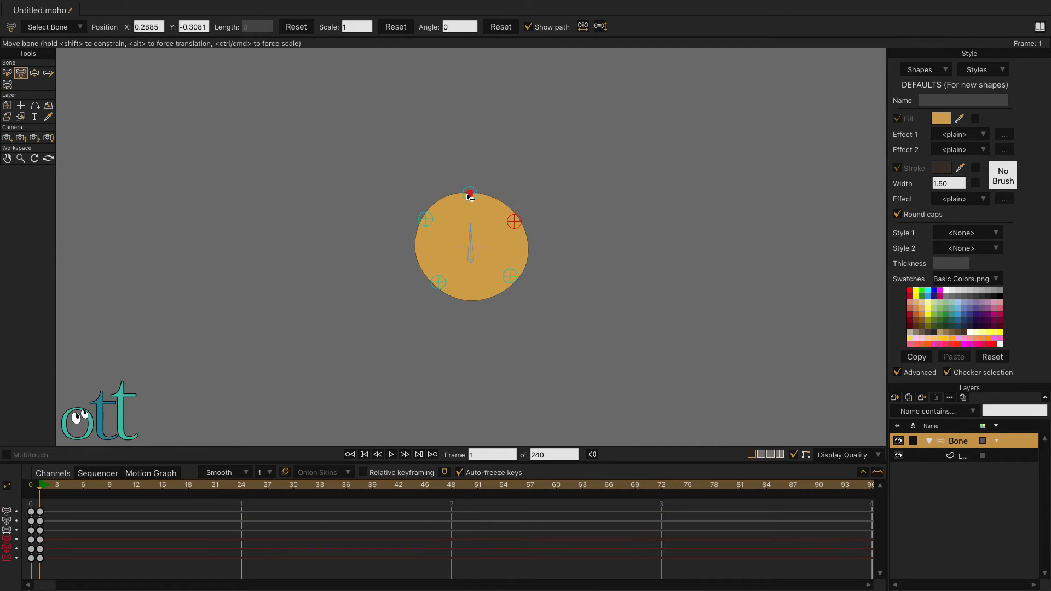
drag(469, 195, 513, 277)
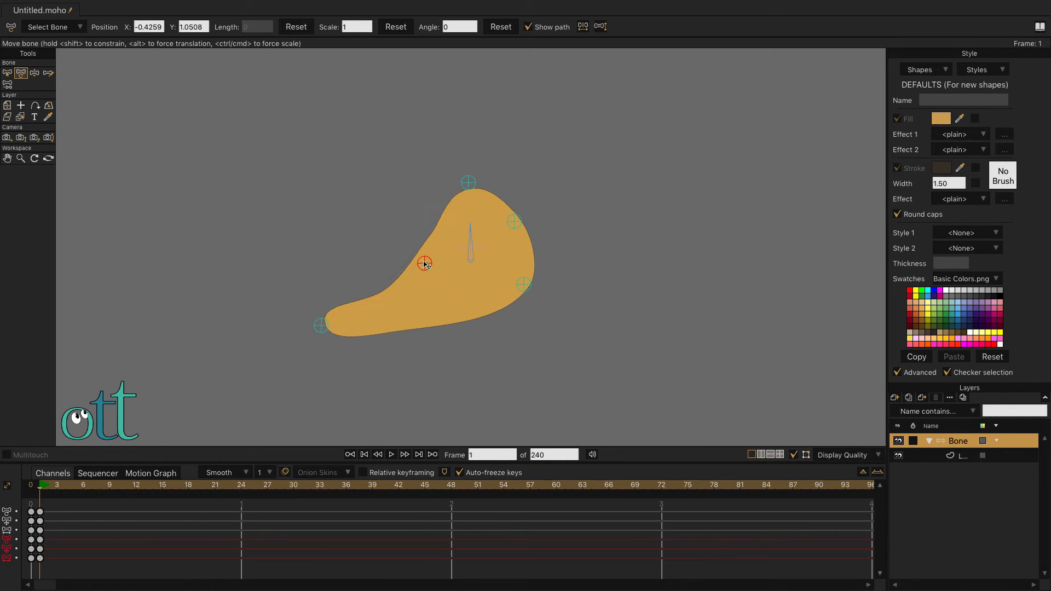
drag(425, 261, 514, 222)
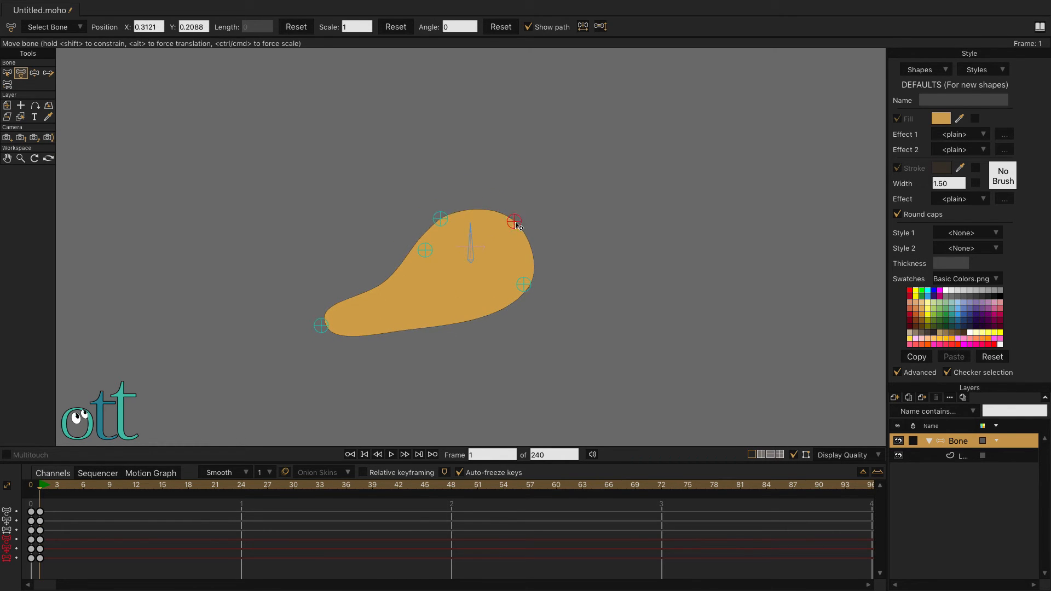
drag(514, 221, 480, 292)
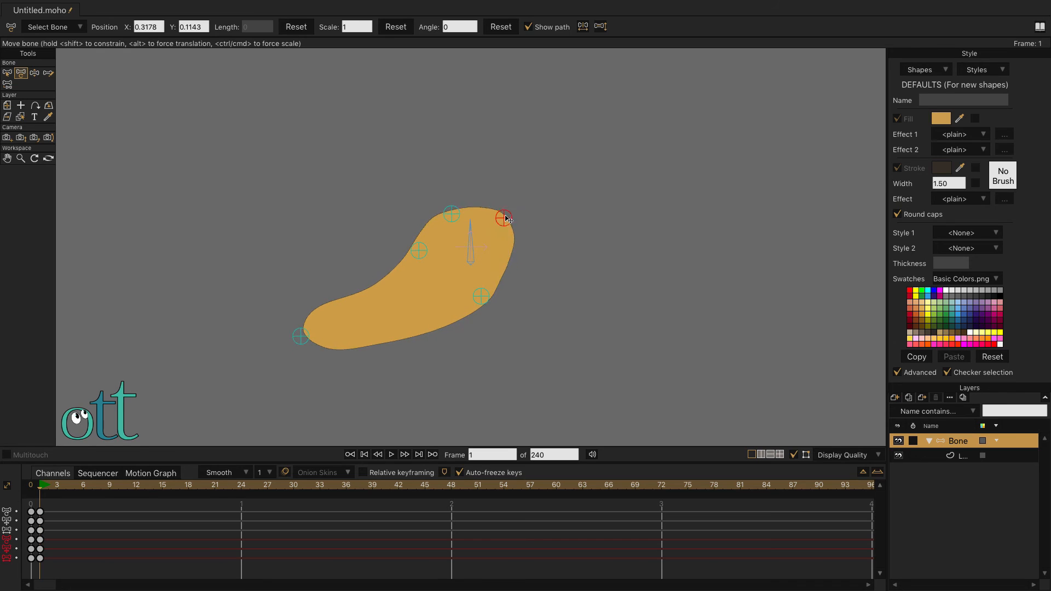
Step: Drag the displaced pins back to their edge positions so the shape is roughly round again
drag(503, 218, 327, 338)
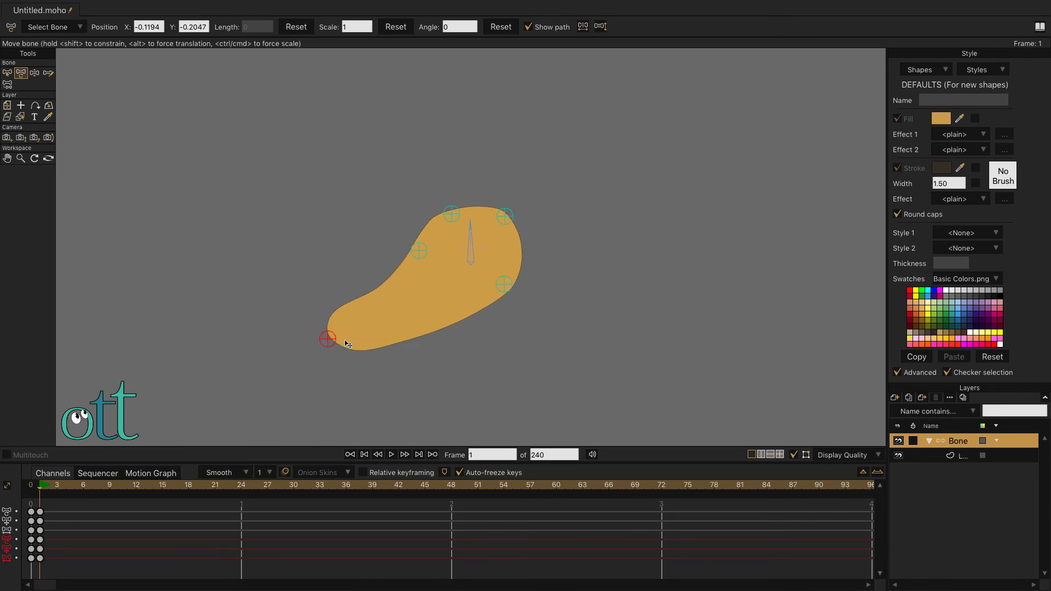
drag(326, 338, 504, 283)
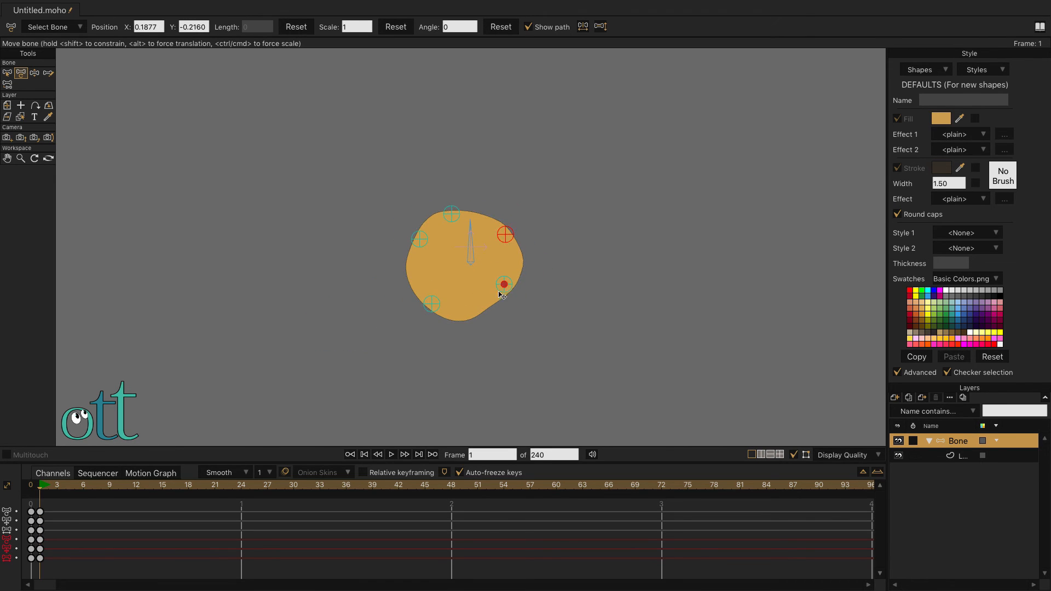
drag(503, 285, 468, 206)
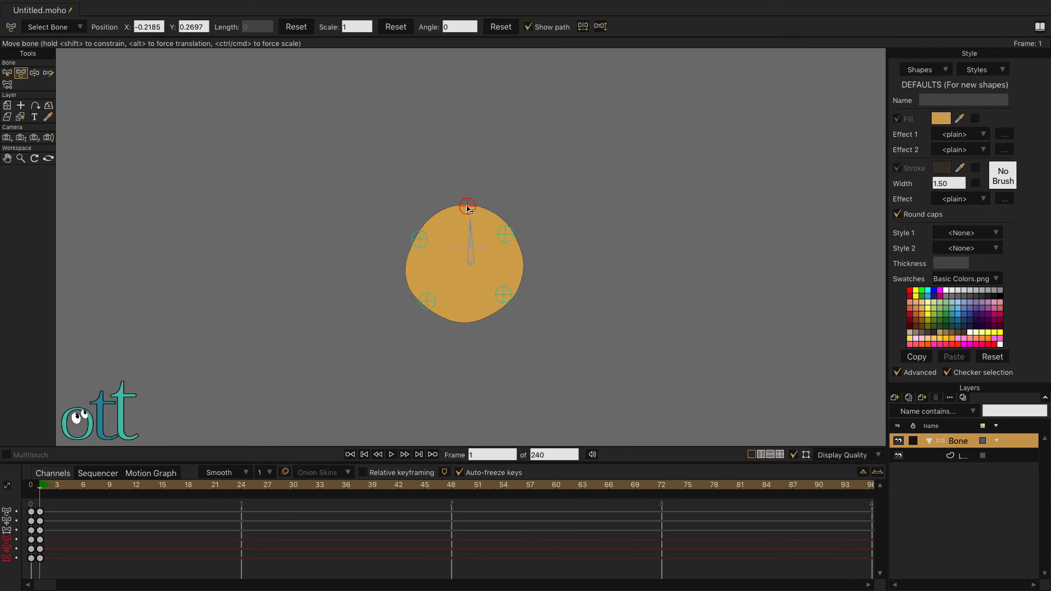
drag(467, 205, 503, 229)
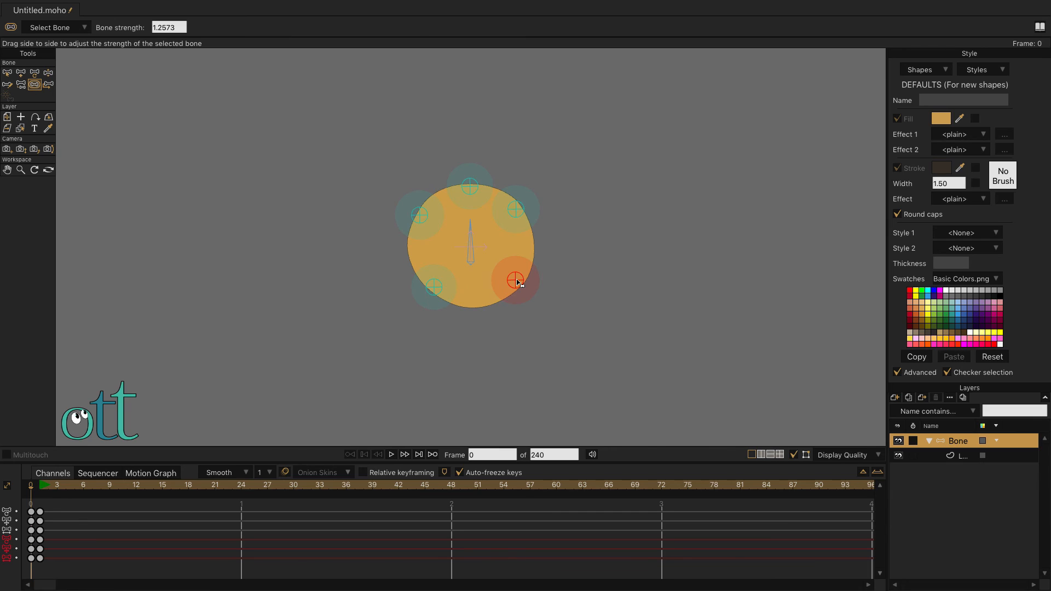
Step: Widen the lower-right pin's influence range, then select the lower-left pin for the same adjustment
drag(516, 281, 434, 287)
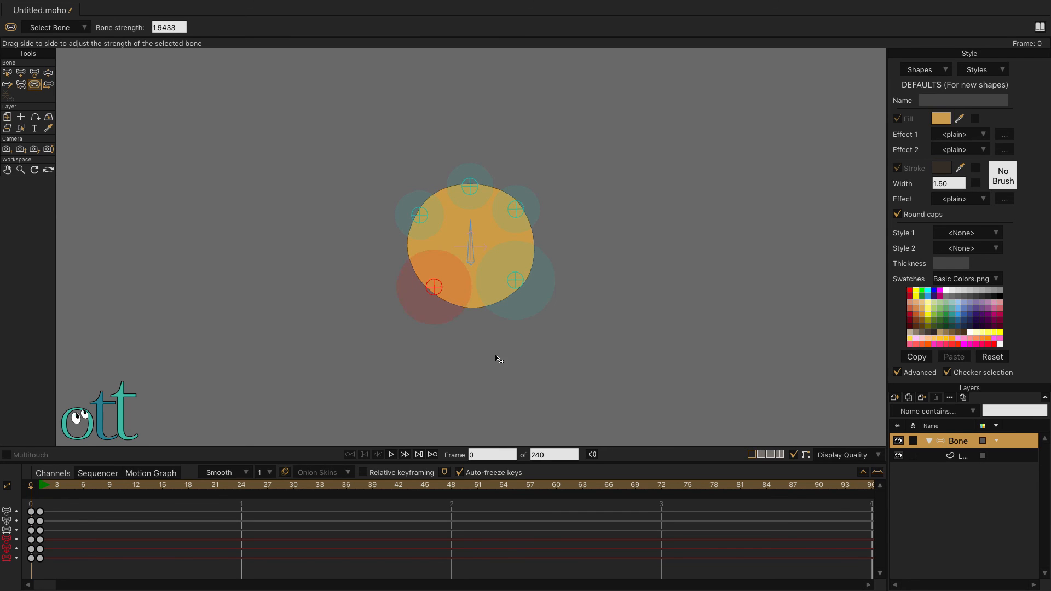
click(469, 185)
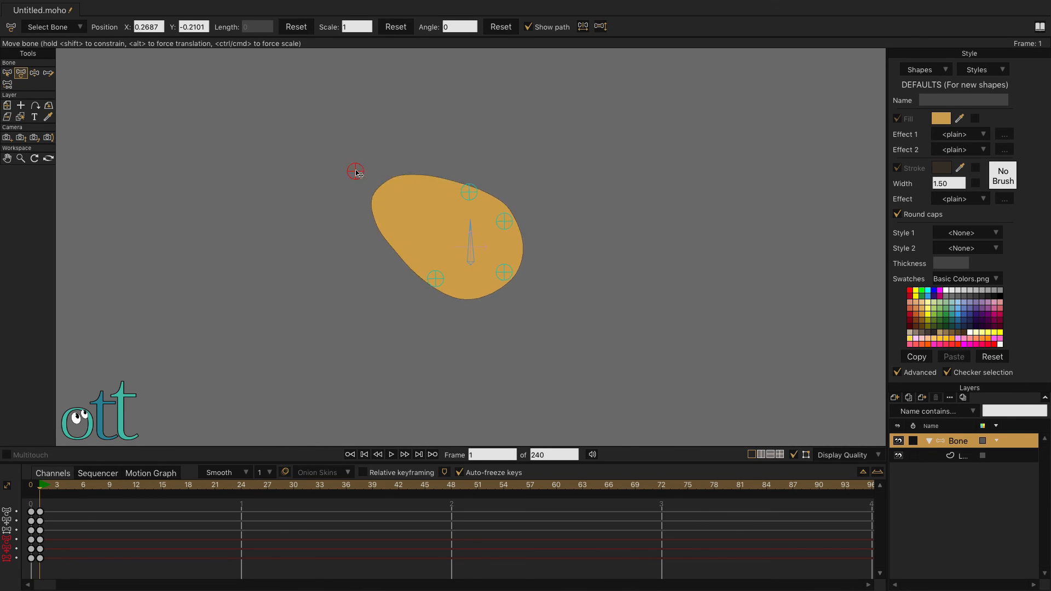
Step: Drag a pin on frame 1 to confirm the ellipse now deforms smoothly into a rounded shape
drag(355, 172, 468, 176)
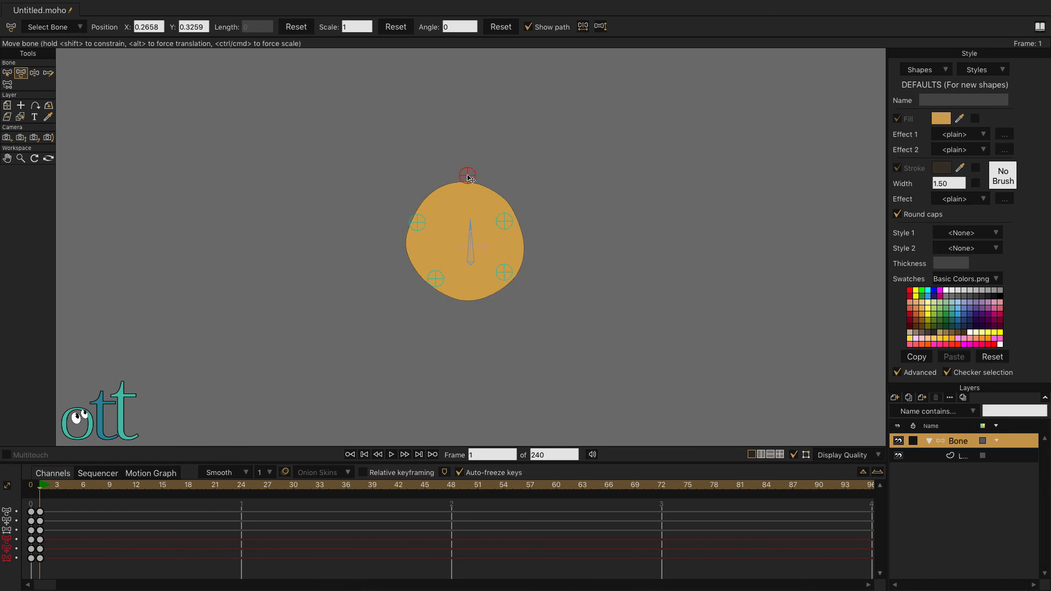